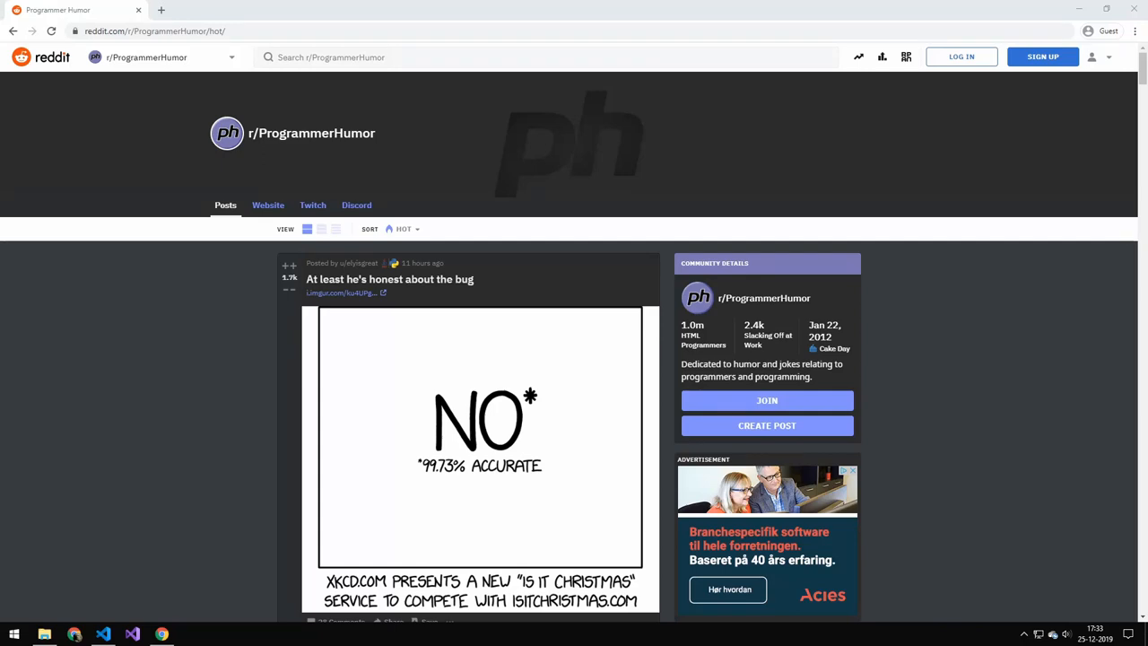
# - Scroll the r/ProgrammerHumor hot feed, then bring up jokes.json in VS Code
pyautogui.scroll(-3)
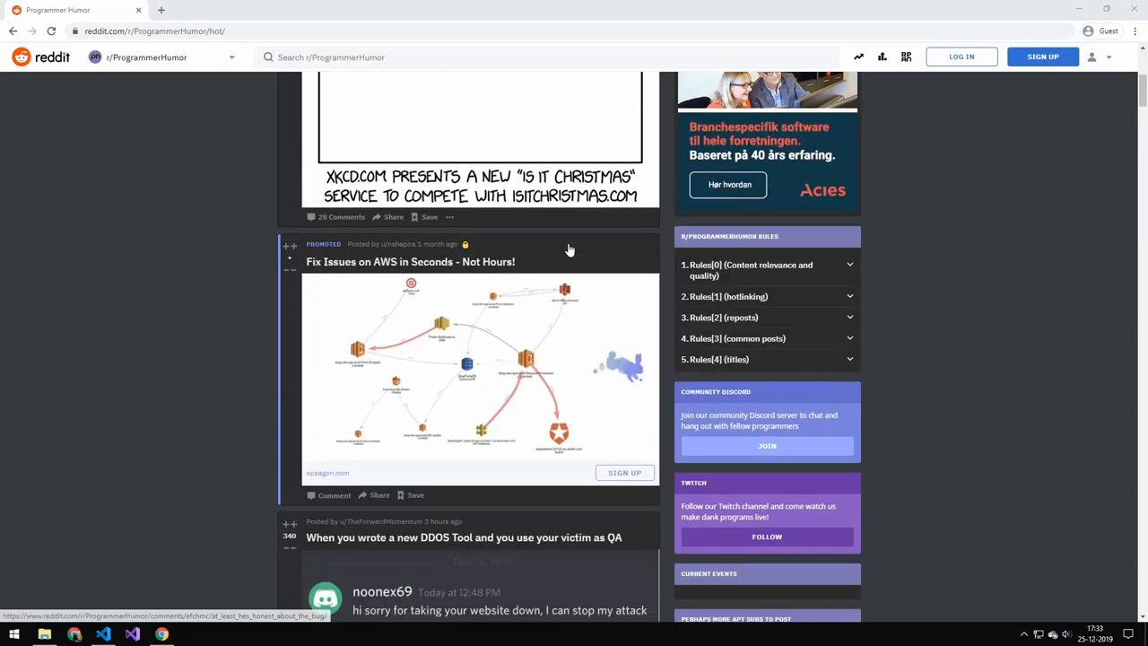
pyautogui.scroll(-3)
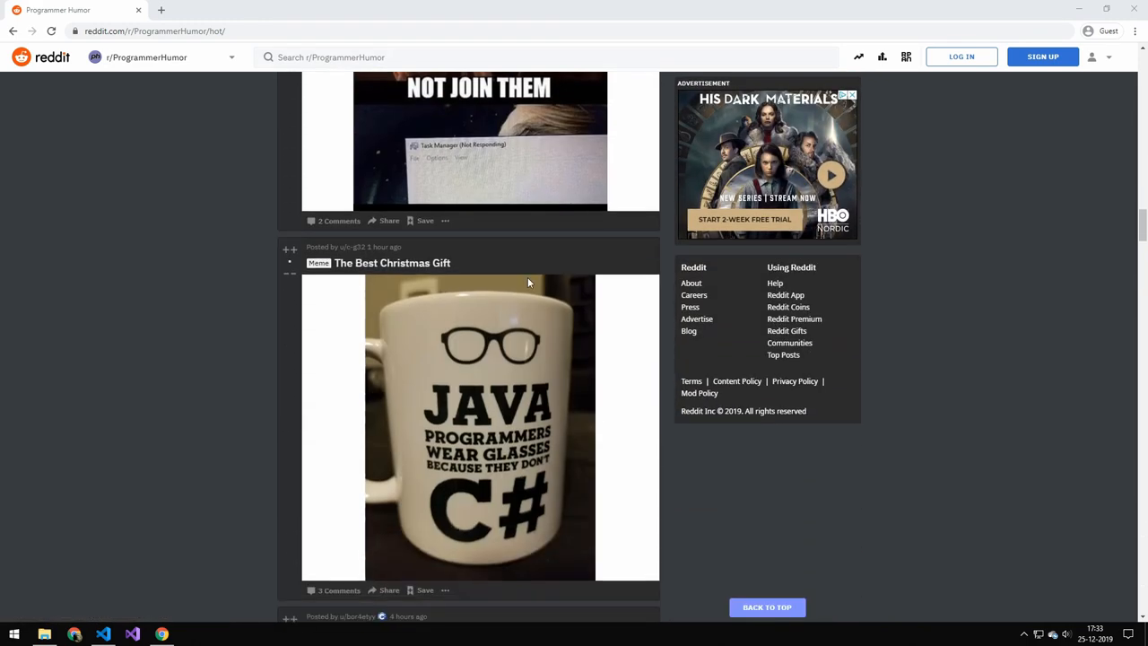
pyautogui.click(102, 634)
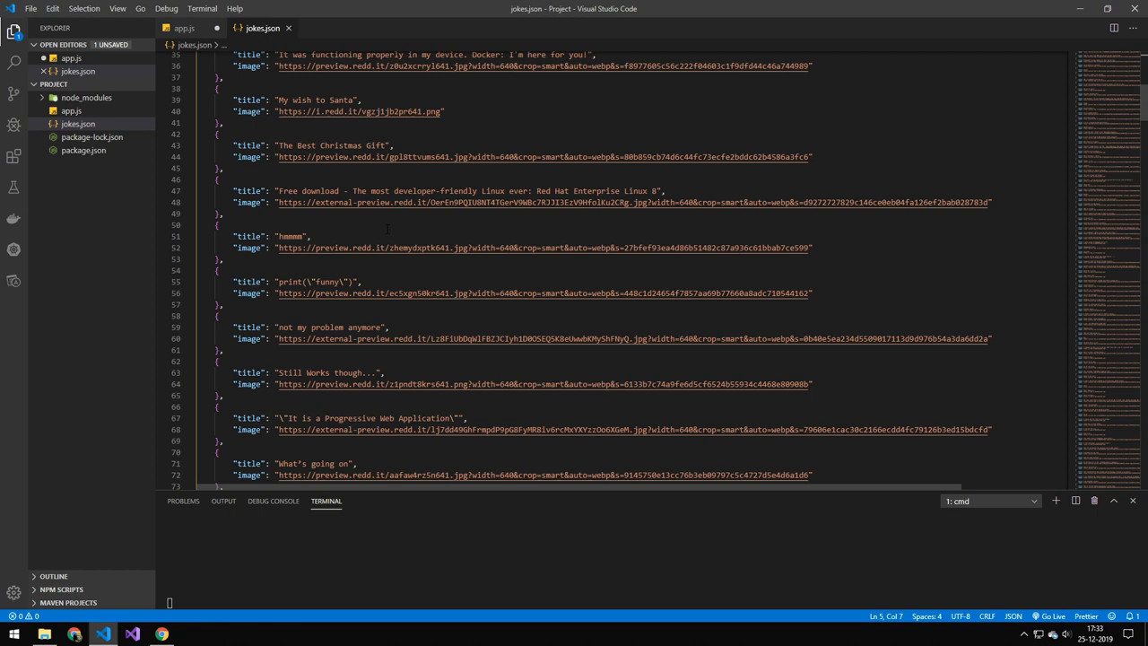
# - Scroll through the jokes.json title and image entries, then return to Reddit's 'The Best Christmas Gift' post
pyautogui.scroll(-3)
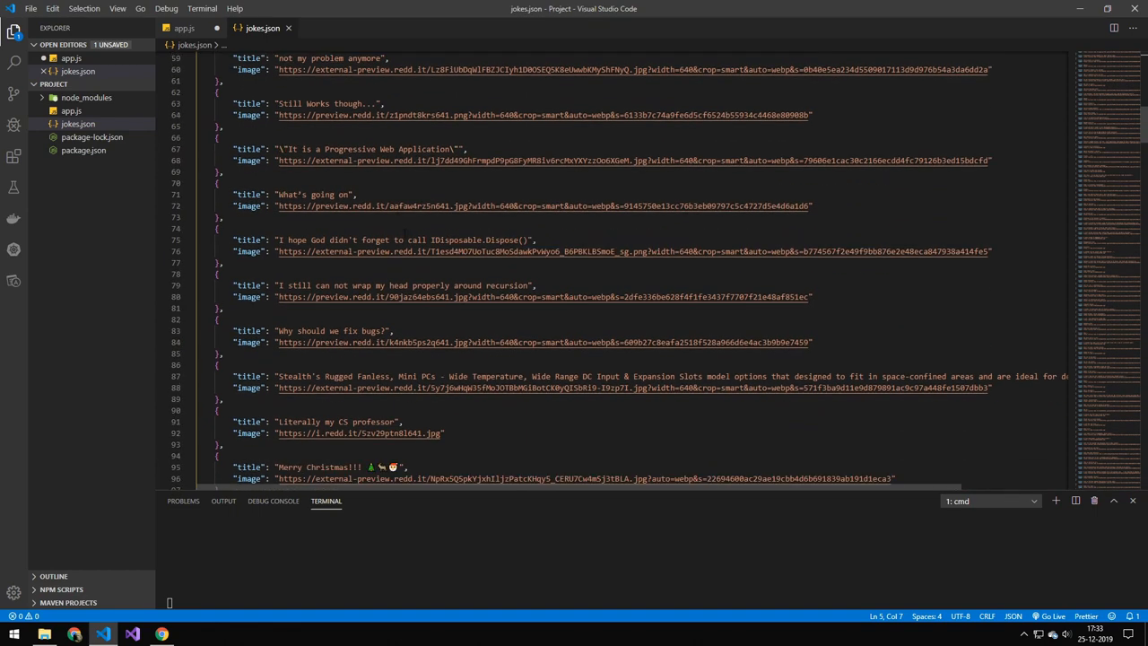
pyautogui.scroll(-3)
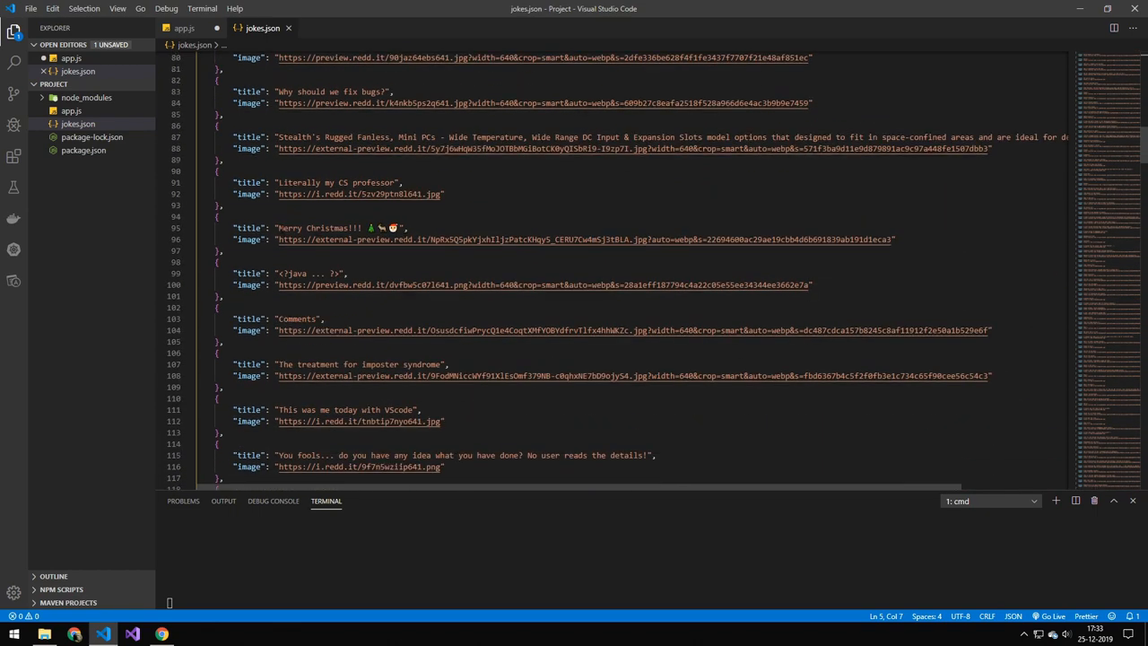
pyautogui.doubleClick(297, 228)
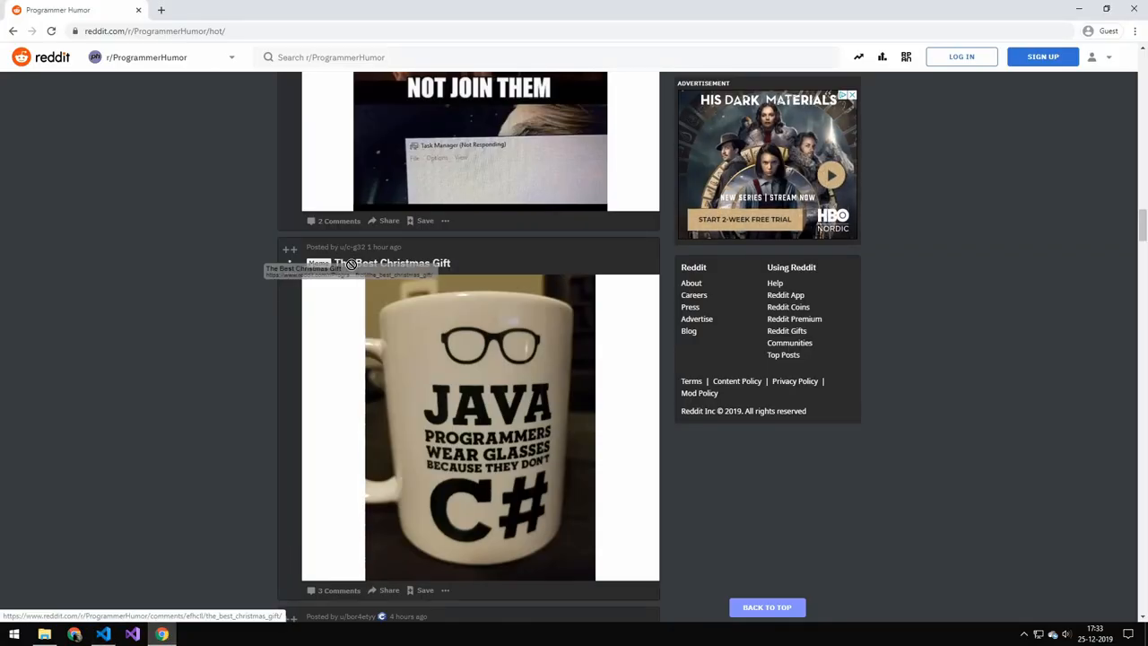
# - Scroll further down the ProgrammerHumor feed, then minimise Chromium to reveal app.js
pyautogui.scroll(-3)
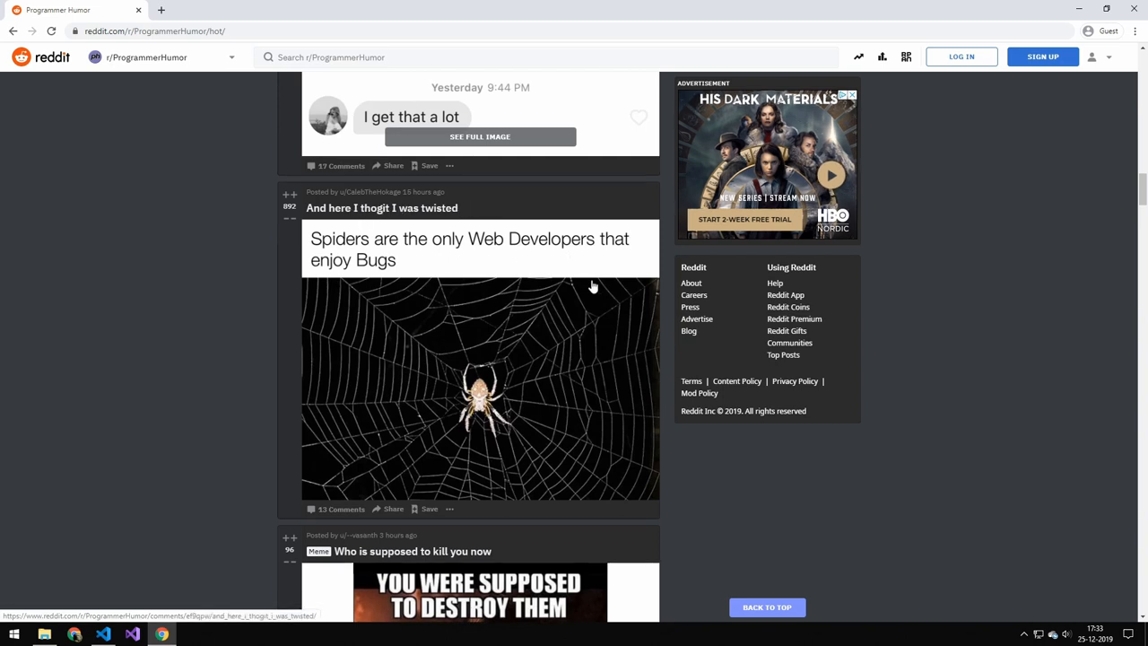
pyautogui.click(103, 634)
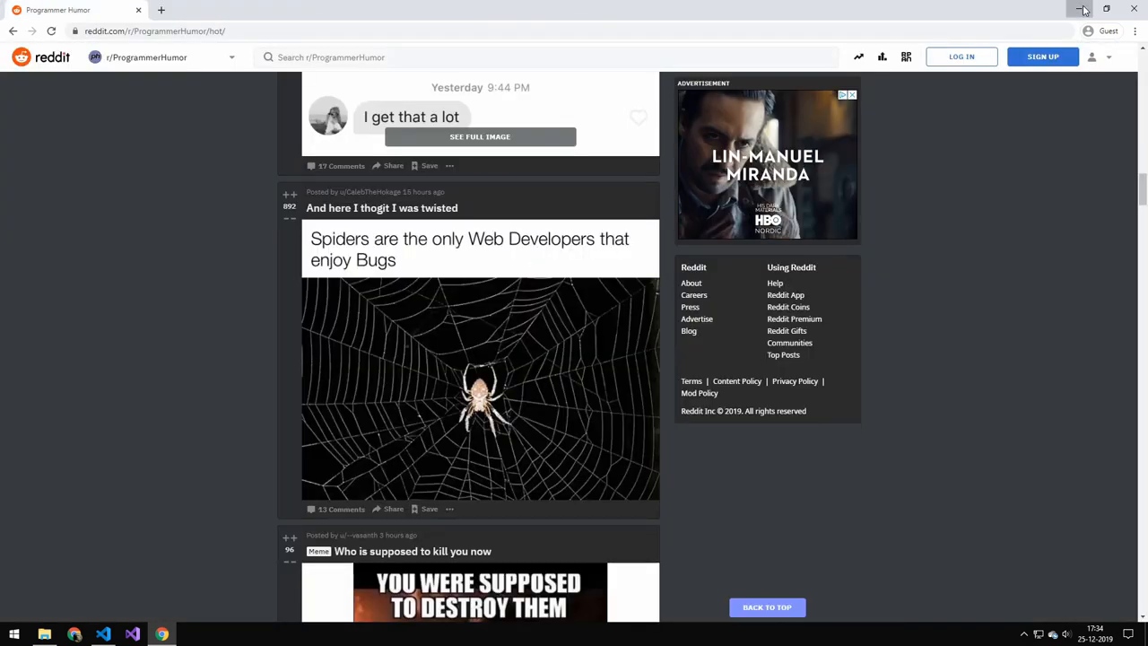
pyautogui.click(103, 635)
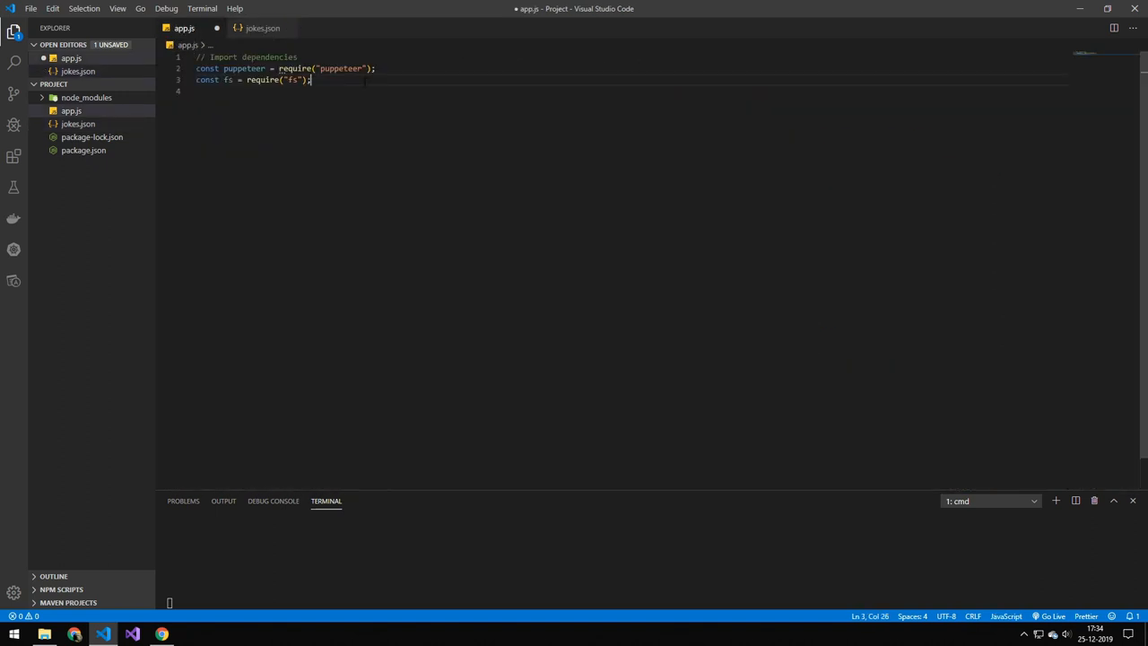
pyautogui.moveTo(344, 68)
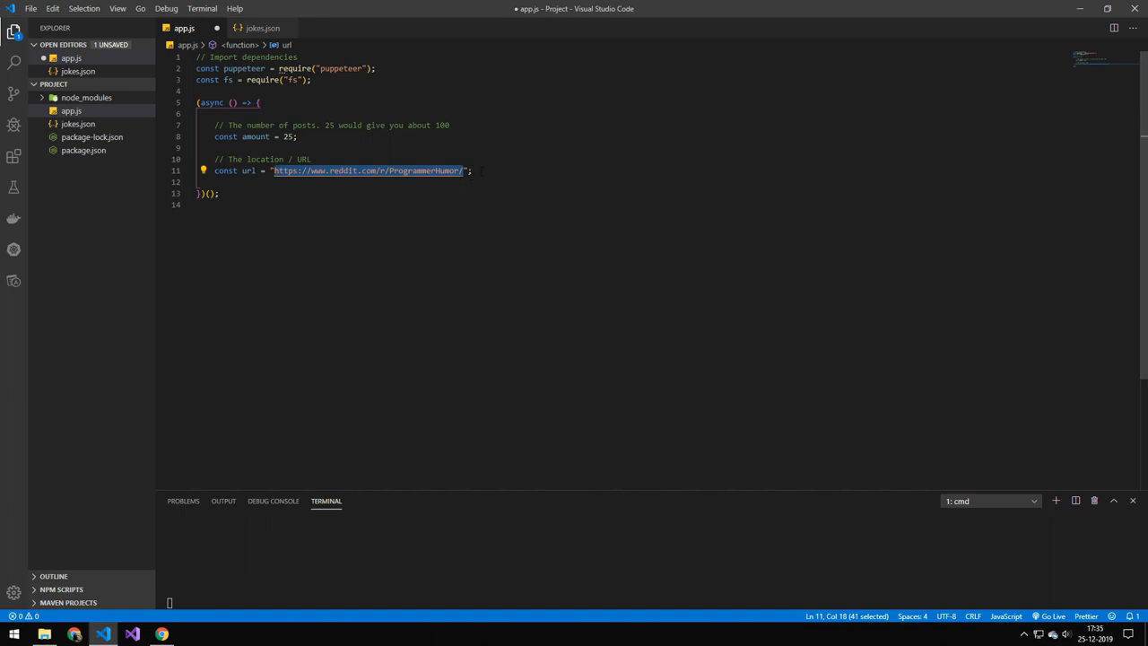
# - Below the url declaration, log 'Getting posts from Reddit', launch a visible browser and load the subreddit
pyautogui.click(471, 170)
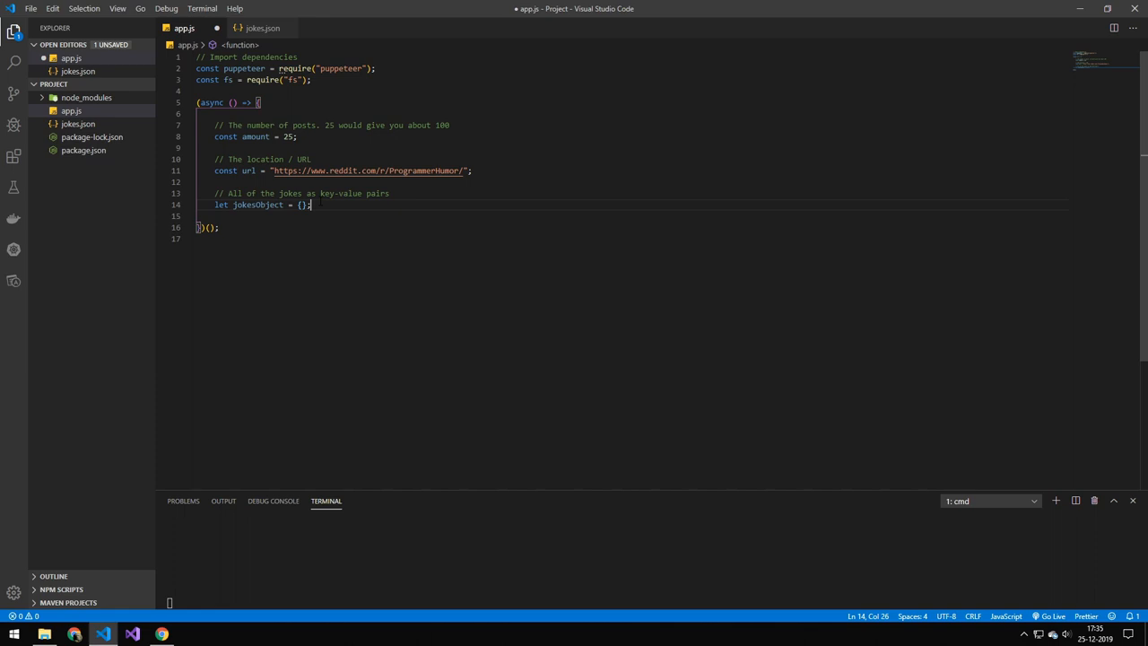
pyautogui.write('console.log("Getting posts from Reddit");')
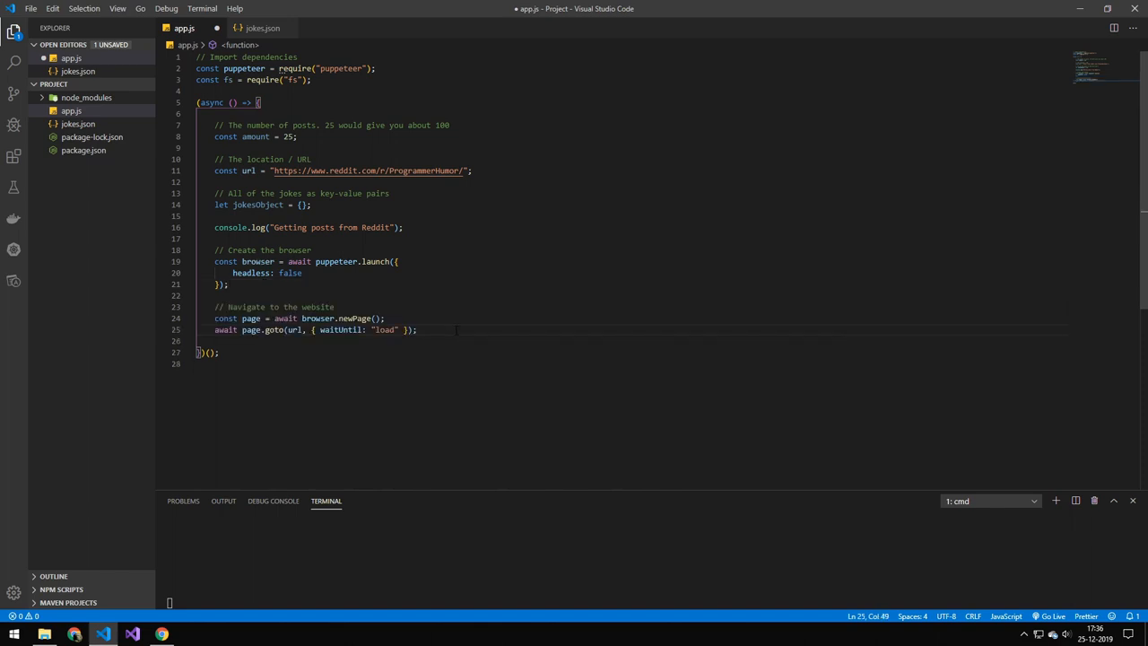
# - Write the 25-pass chunk-collecting scroll loop with sleep(1000), then log 'Extracting jokes from posts'
pyautogui.scroll(-3)
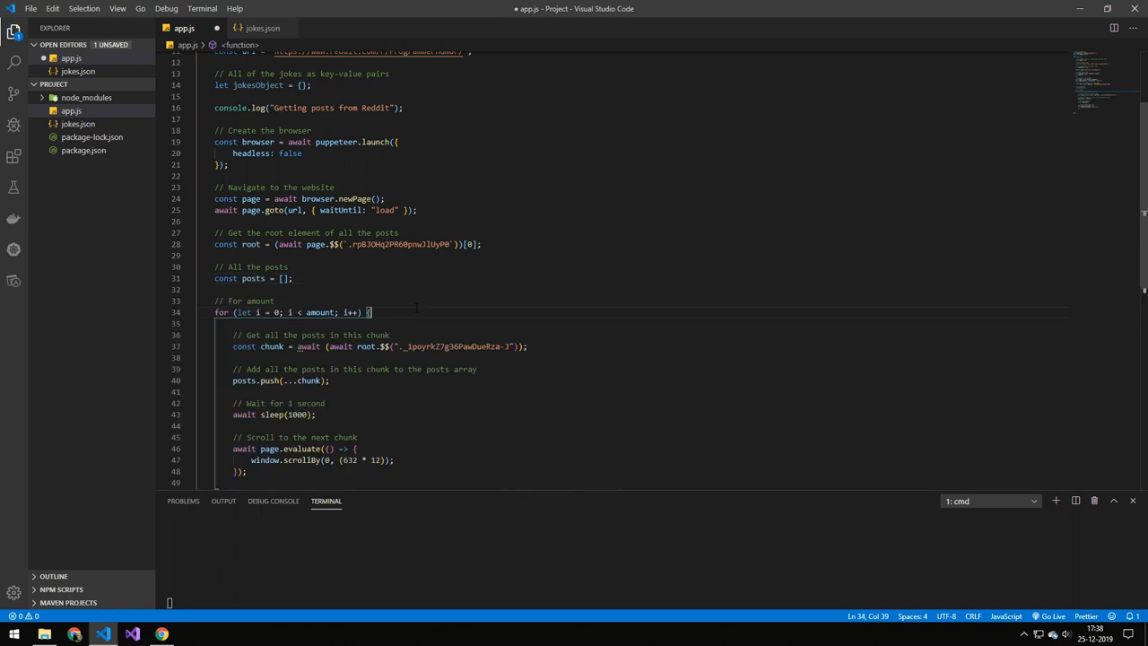
pyautogui.scroll(-3)
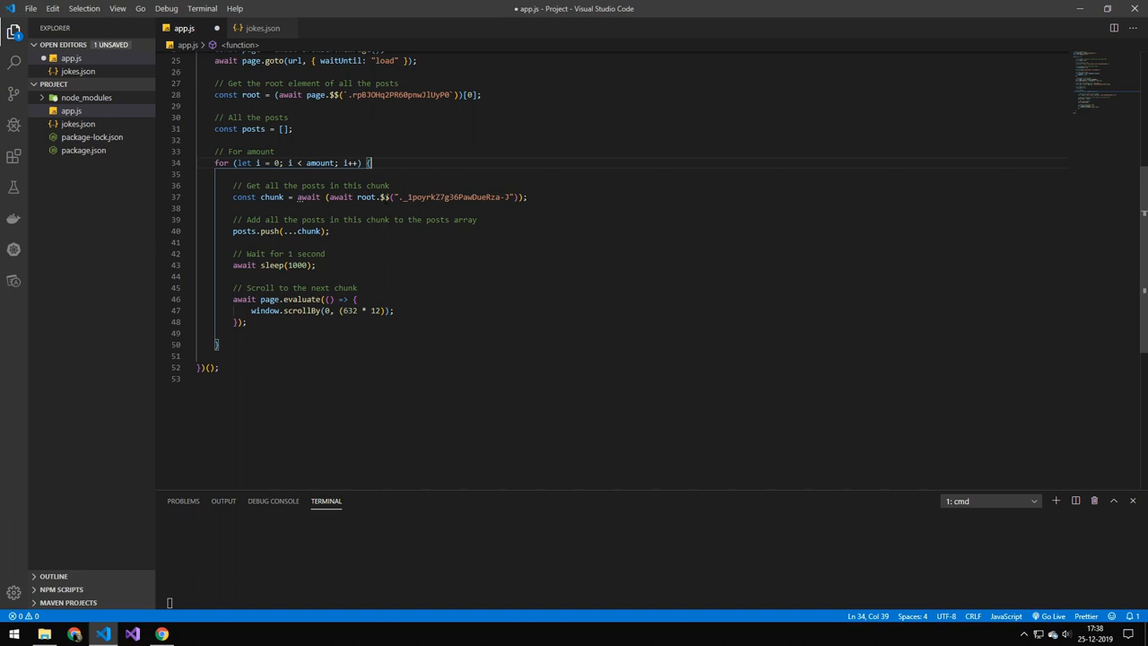
pyautogui.moveTo(320, 163)
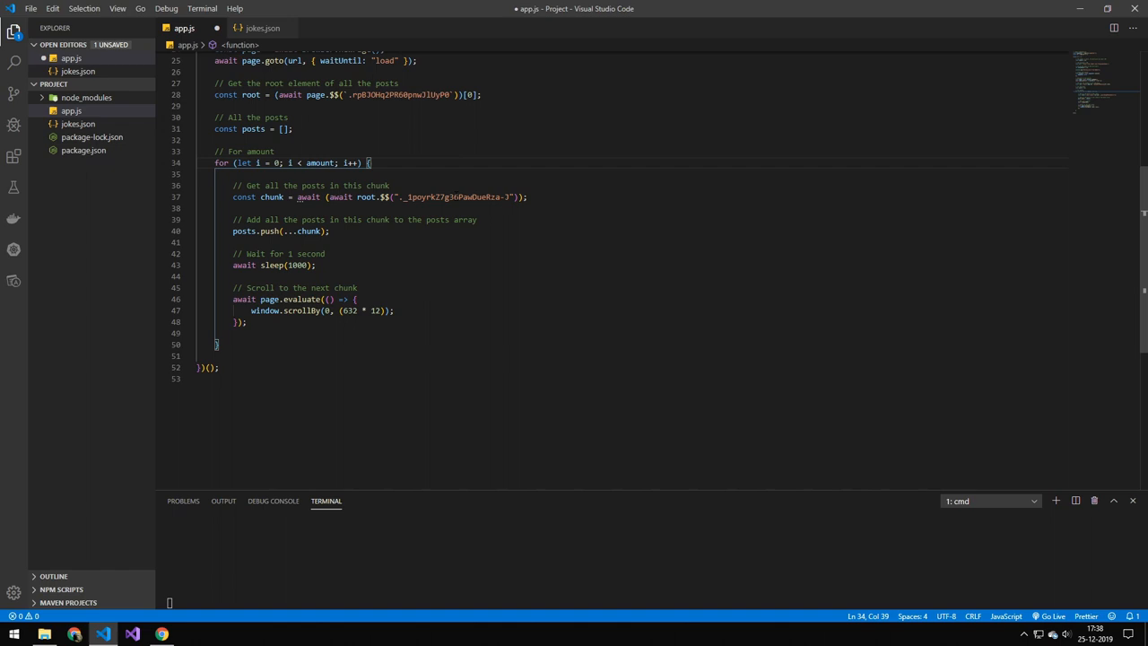
pyautogui.doubleClick(453, 197)
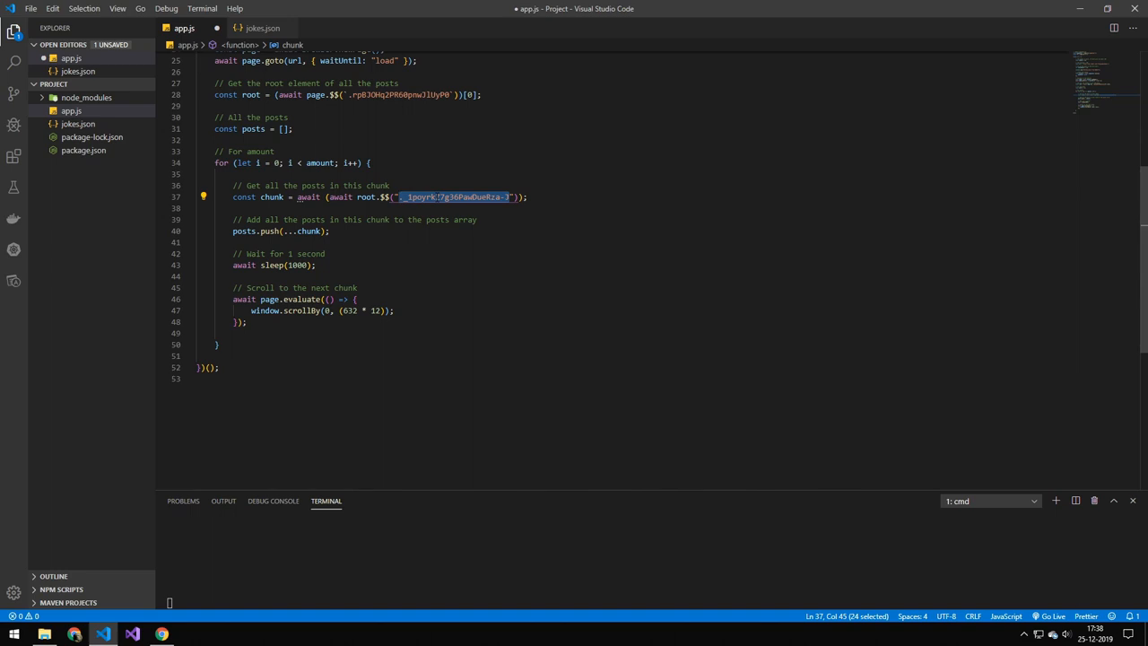
pyautogui.doubleClick(271, 197)
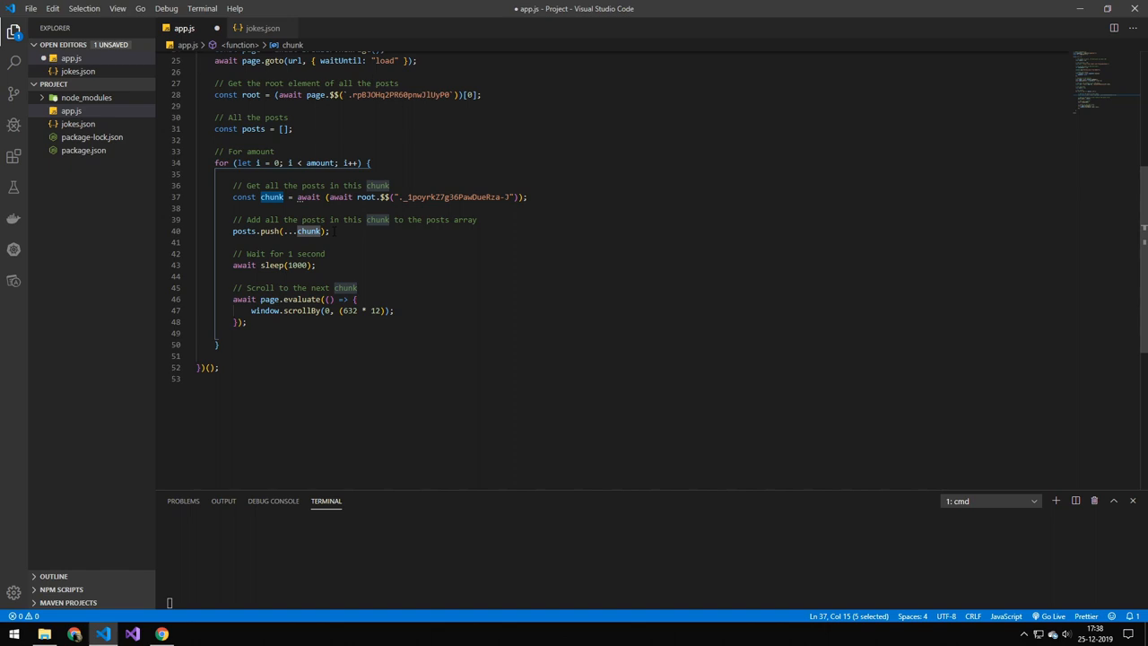
pyautogui.moveTo(309, 196)
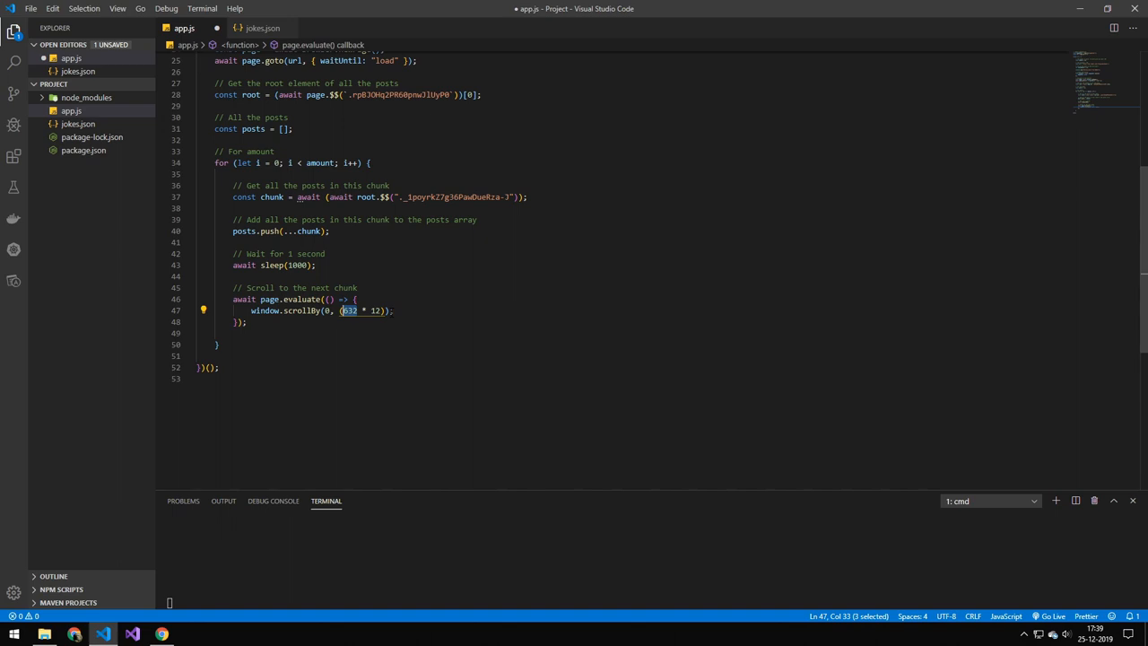
pyautogui.write('console.log("Extracting jokes from posts");')
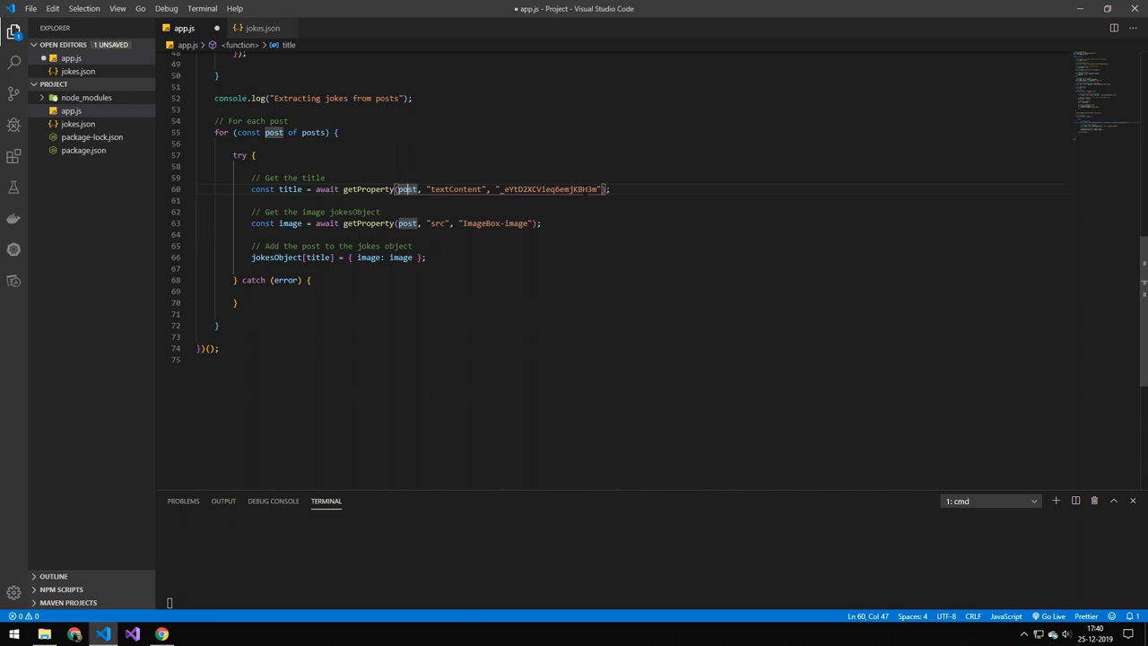
# - Add a for...in loop turning jokesObject into a jokes array of {title, image} entries
pyautogui.doubleClick(549, 189)
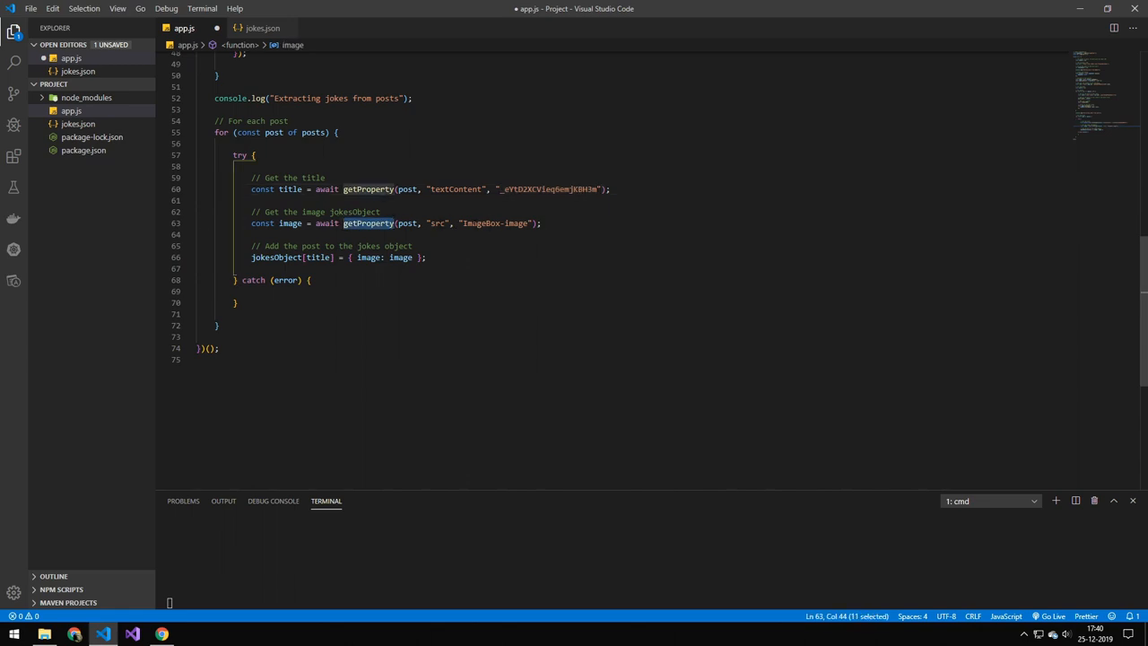
pyautogui.doubleClick(436, 223)
pyautogui.write('// Convert the jokes object into an array')
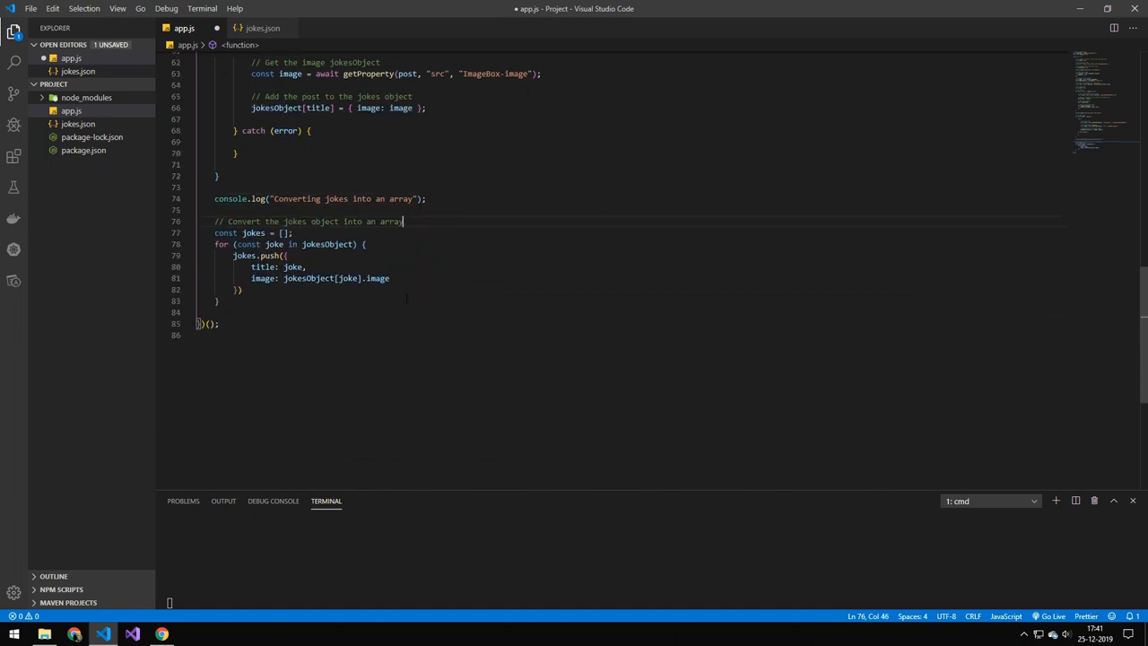
# - Log 'Saving jokes', write jokes.json, close the browser, define getProperty and sleep, and save
pyautogui.write('console.log("Saving jokes");')
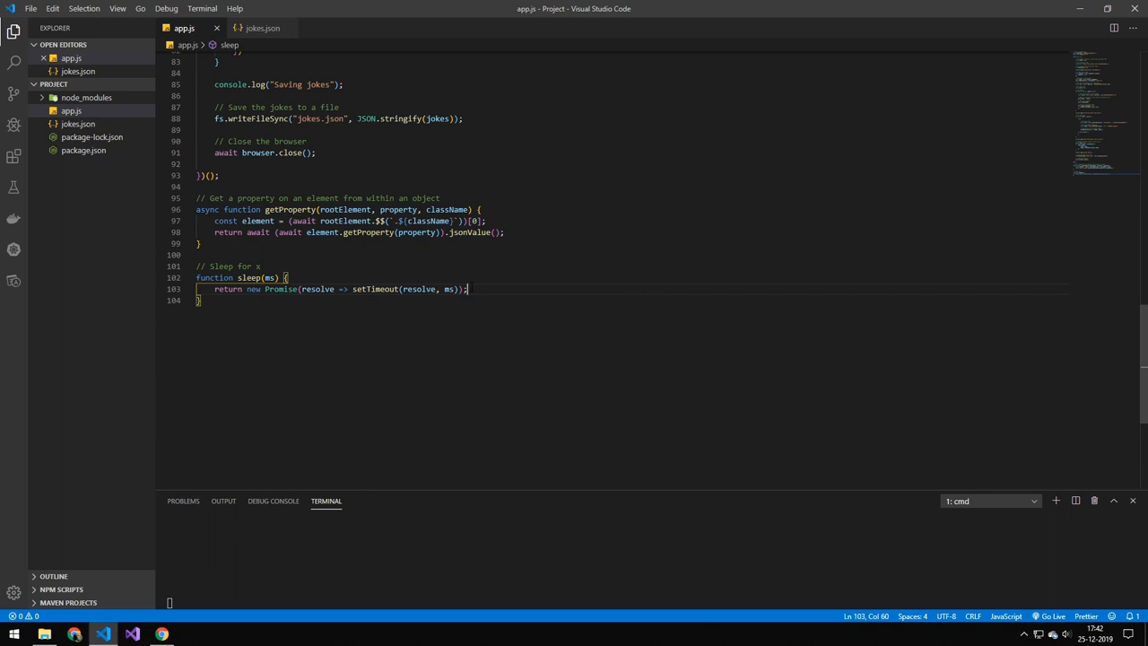
pyautogui.click(241, 198)
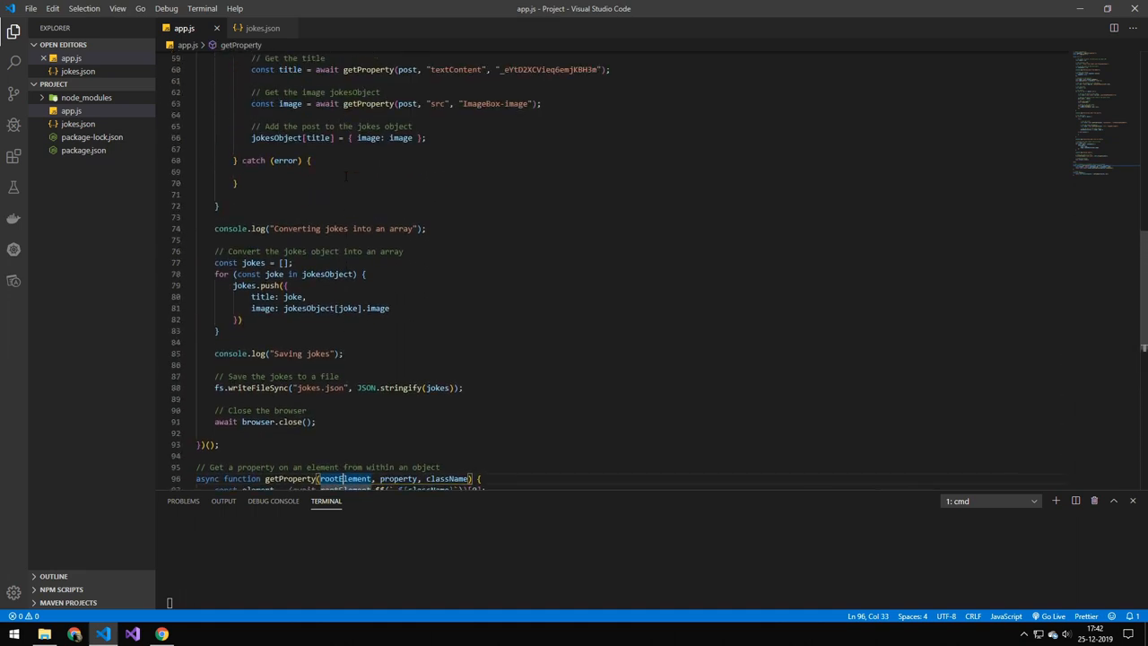
pyautogui.scroll(3)
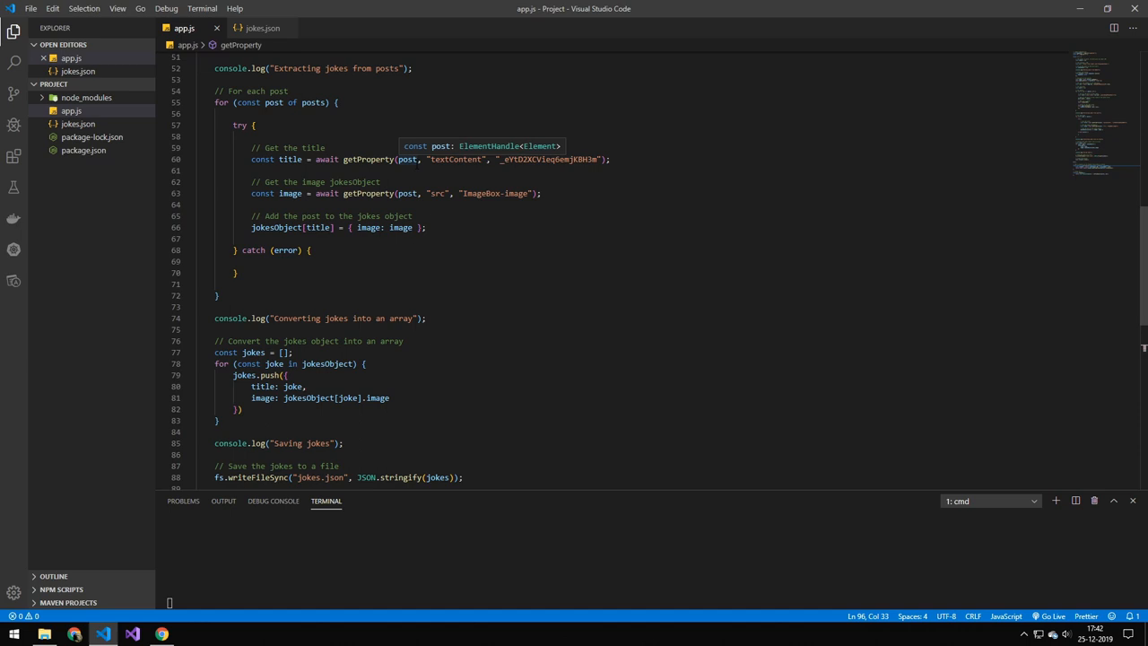
pyautogui.scroll(-3)
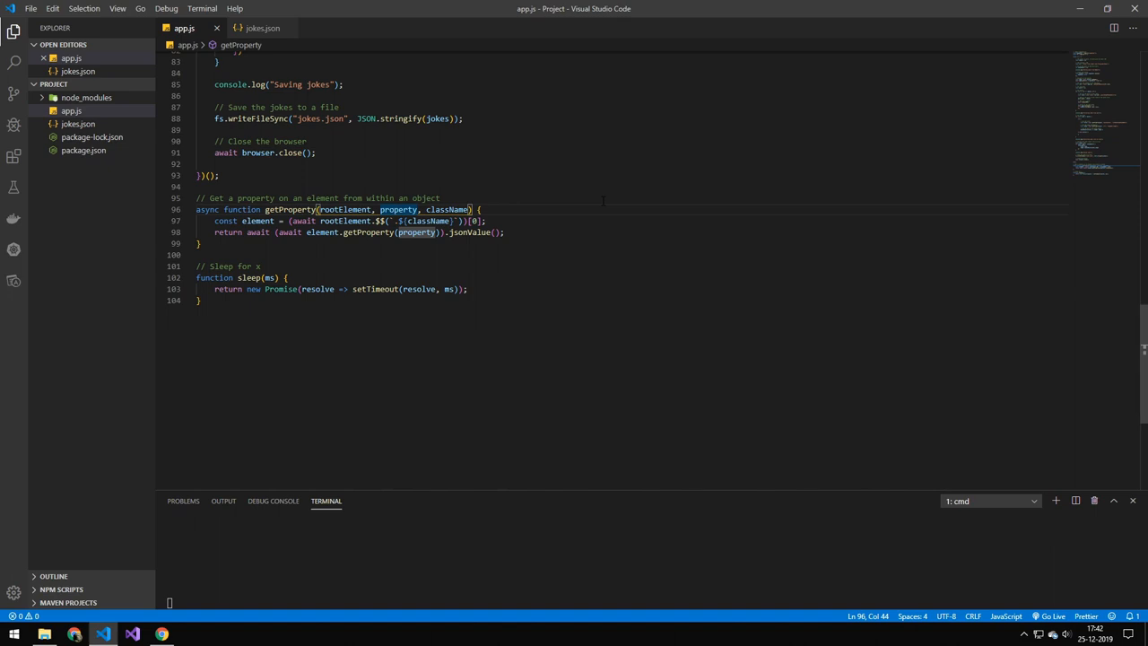
pyautogui.click(505, 232)
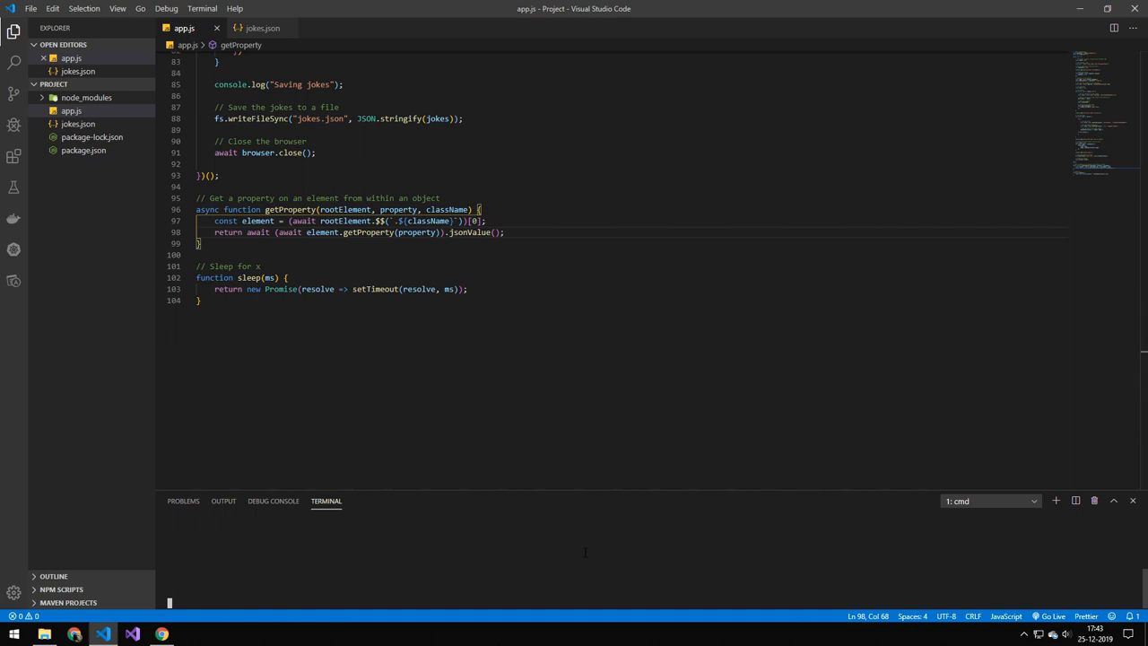
# - Delete the old jokes.json from the Explorer and run the scraper with node app
pyautogui.click(78, 124)
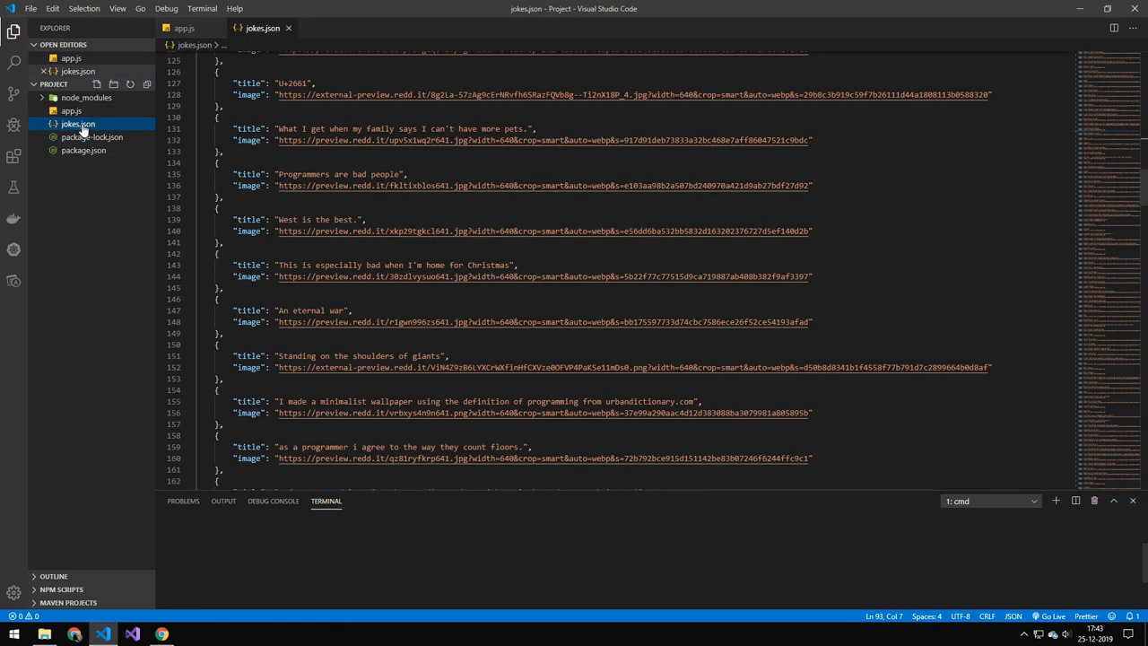
pyautogui.rightClick(78, 124)
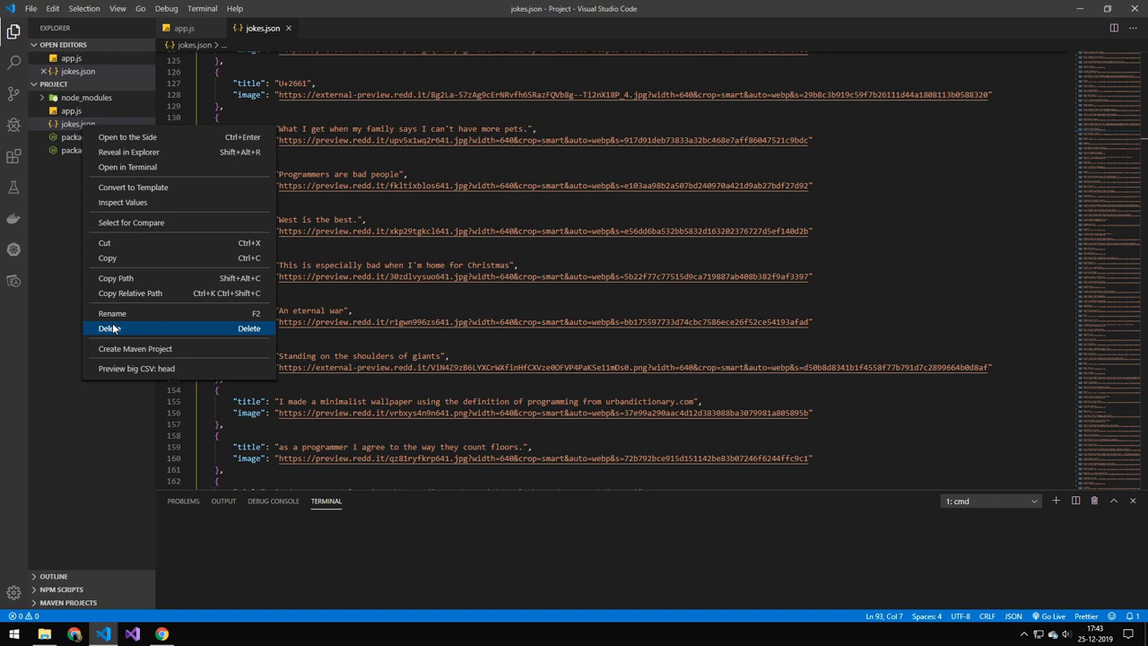
pyautogui.click(110, 328)
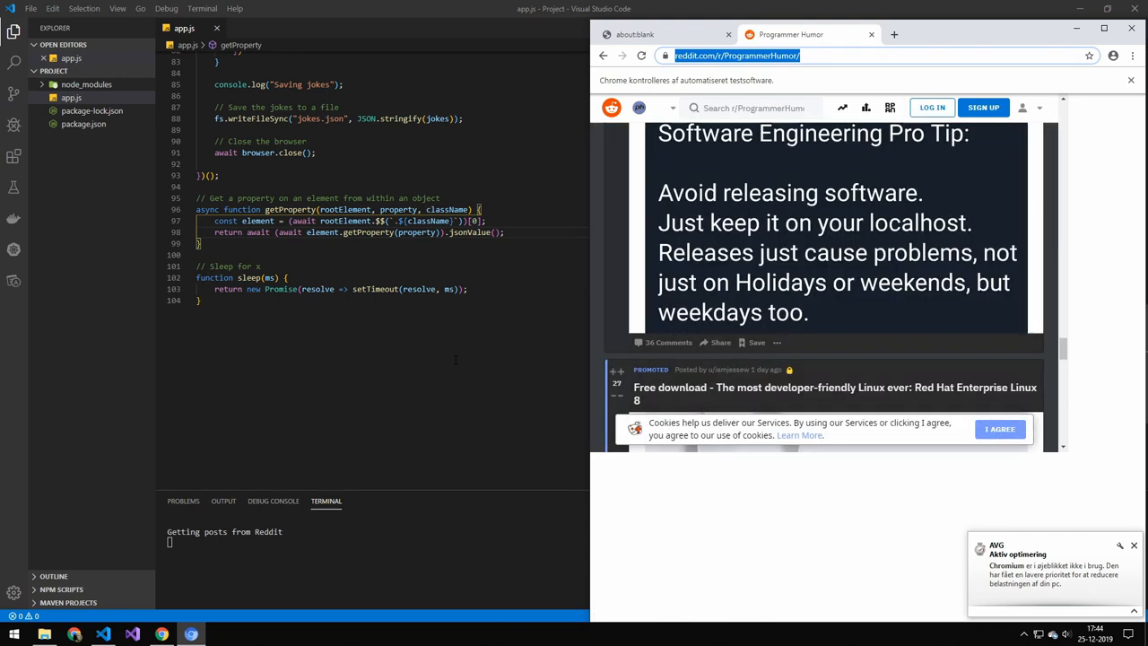
# - Watch Puppeteer scroll the ProgrammerHumor feed until the browser closes and jokes are saved
pyautogui.scroll(-3)
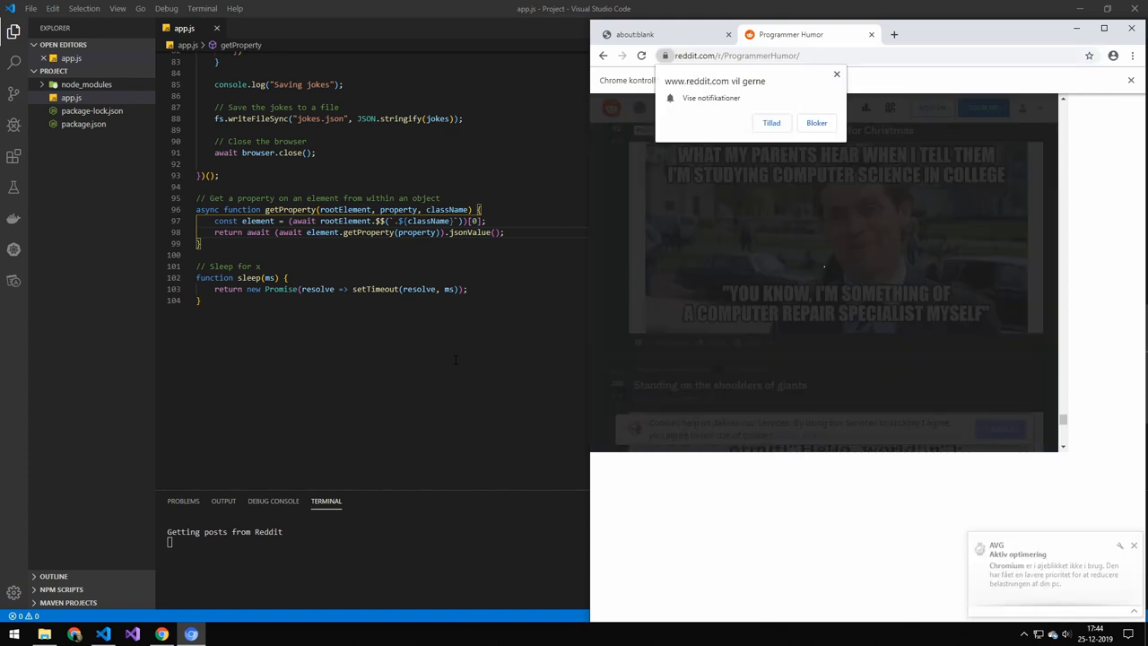
pyautogui.scroll(-3)
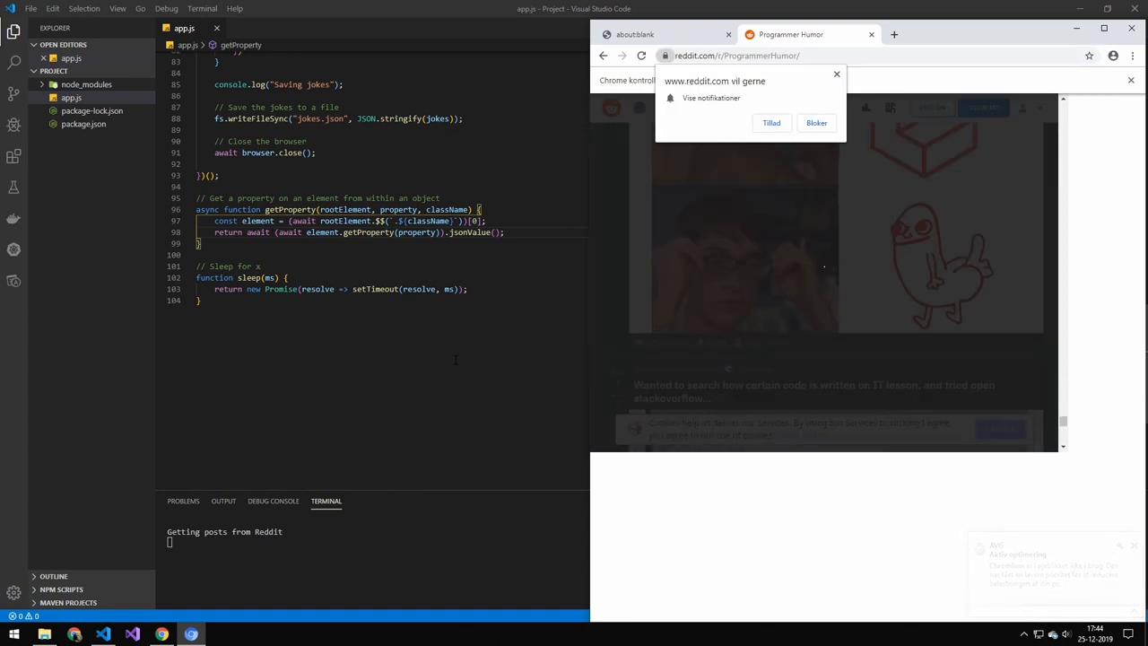
pyautogui.scroll(-3)
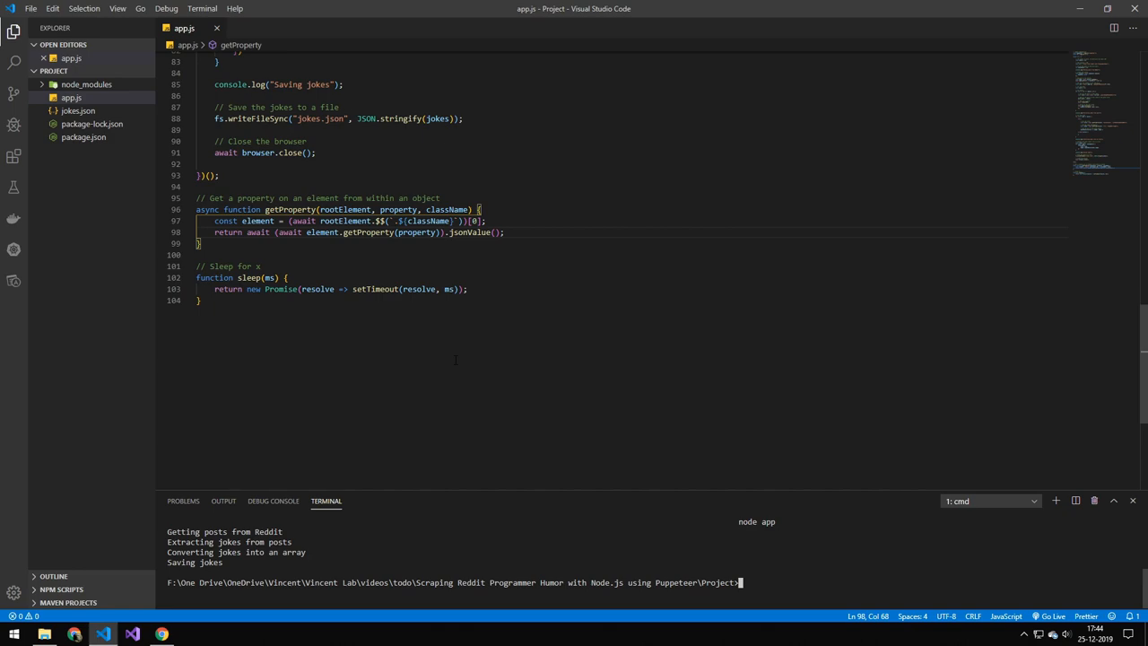
# - Open the new jokes.json, scroll through the scraped titles and image links, then return to app.js
pyautogui.click(78, 123)
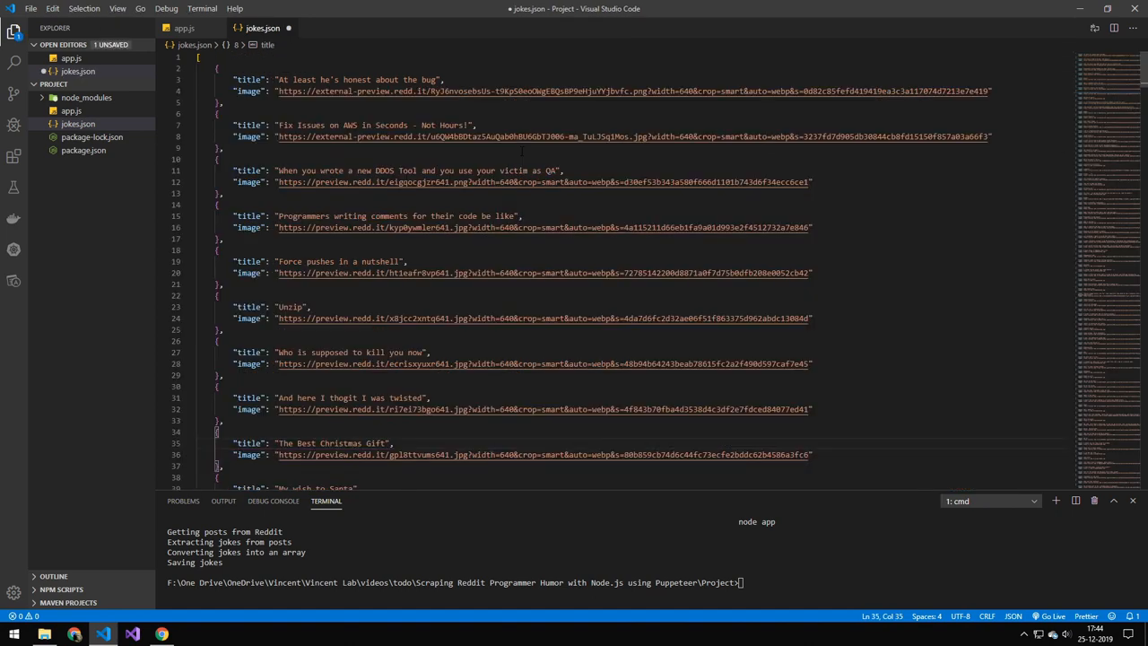
pyautogui.scroll(-3)
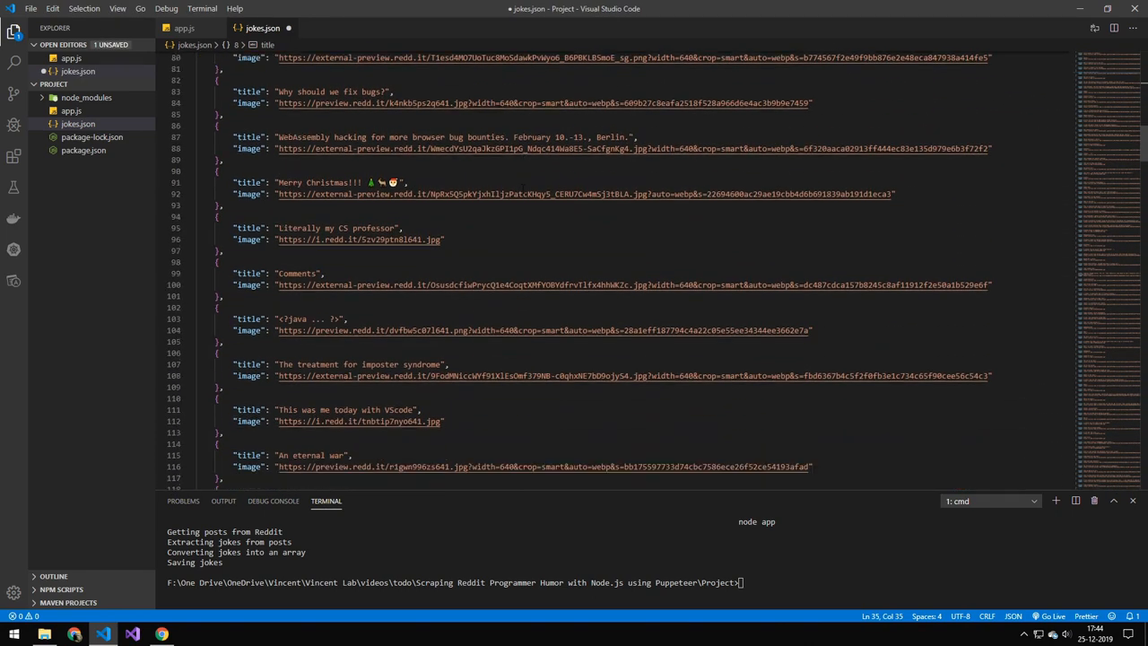
pyautogui.scroll(-3)
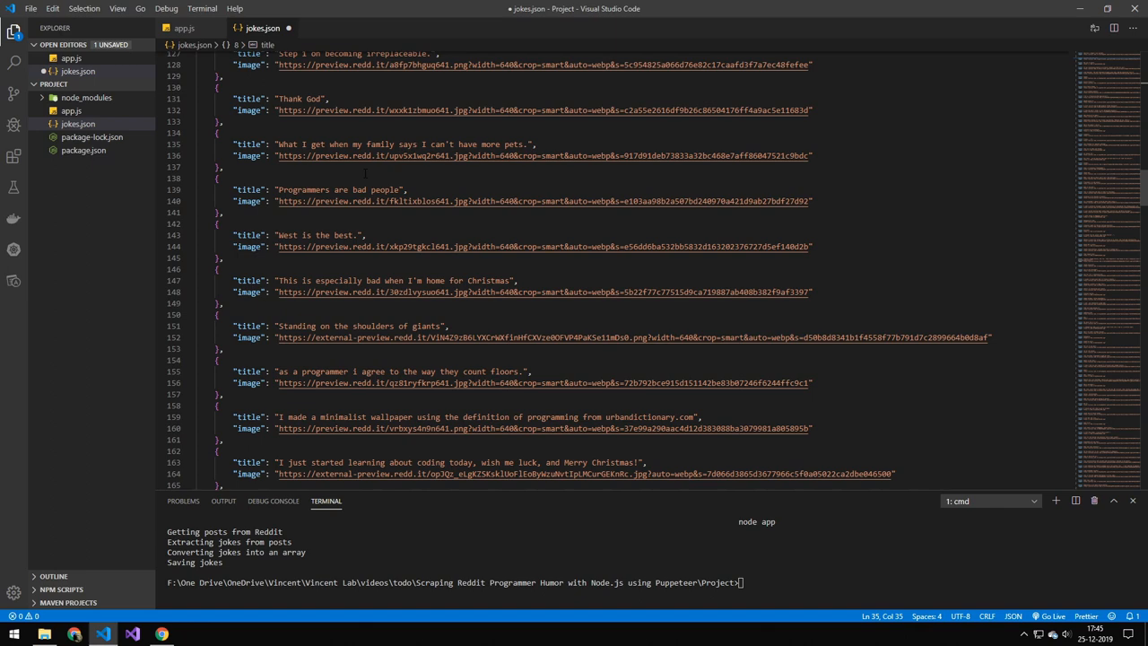
pyautogui.click(184, 28)
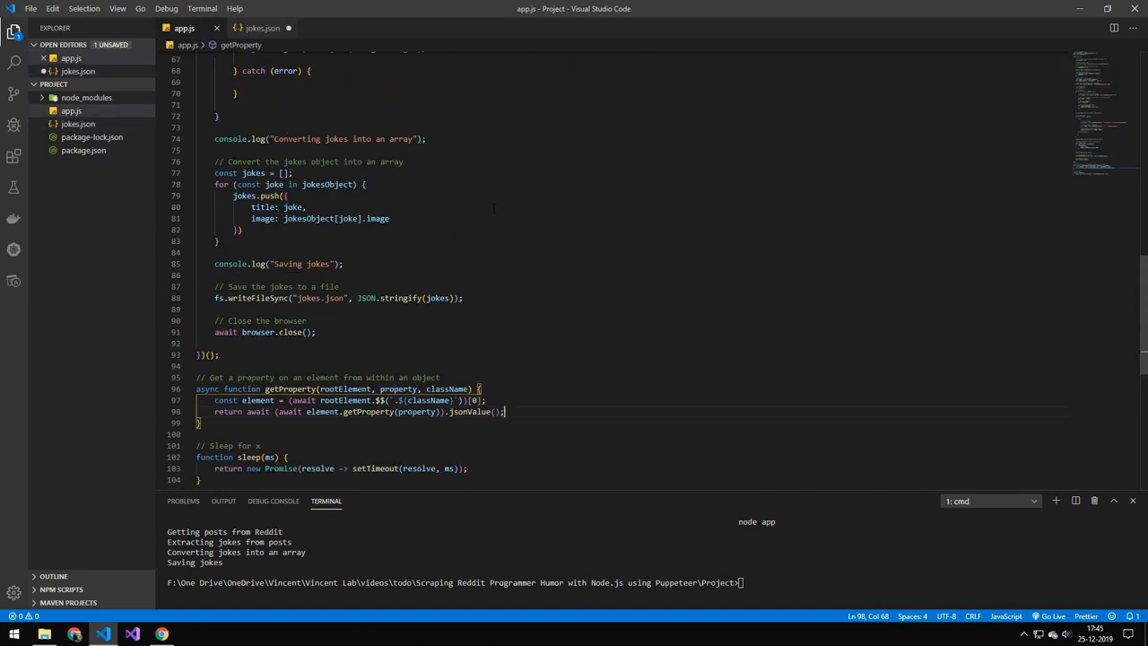
pyautogui.scroll(3)
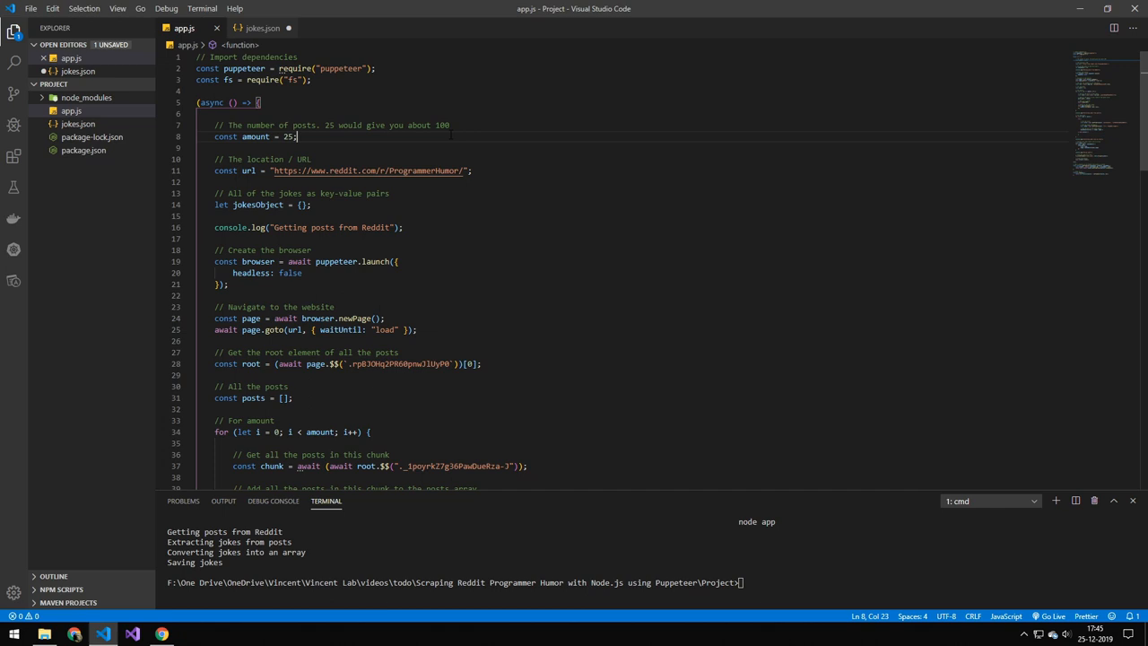
pyautogui.scroll(-3)
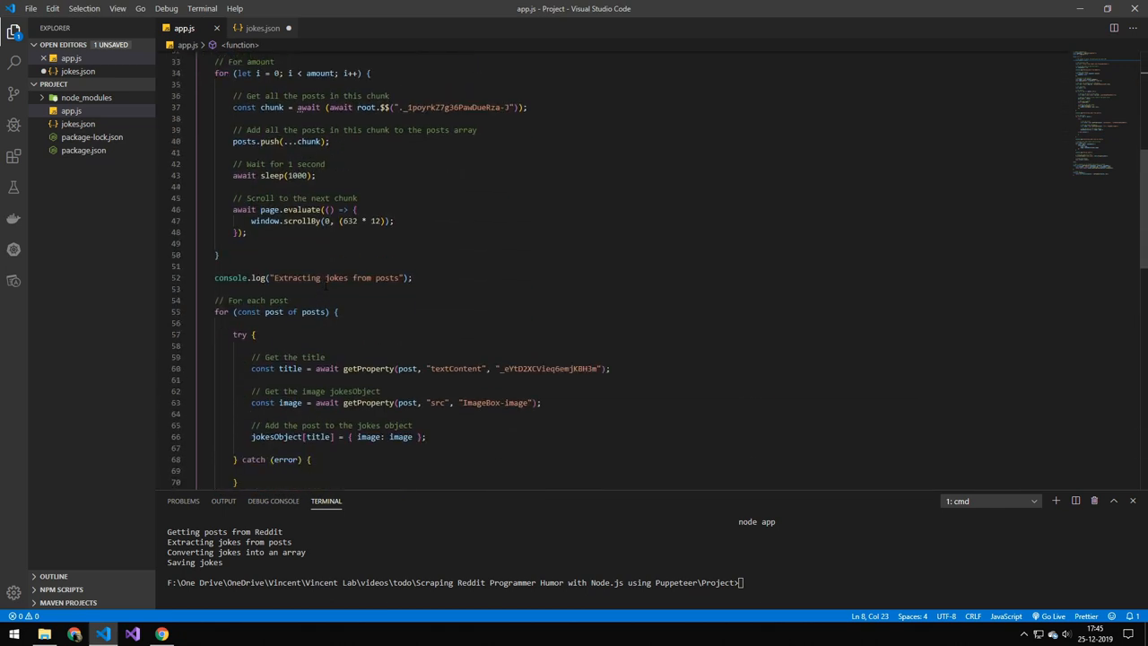
pyautogui.scroll(-3)
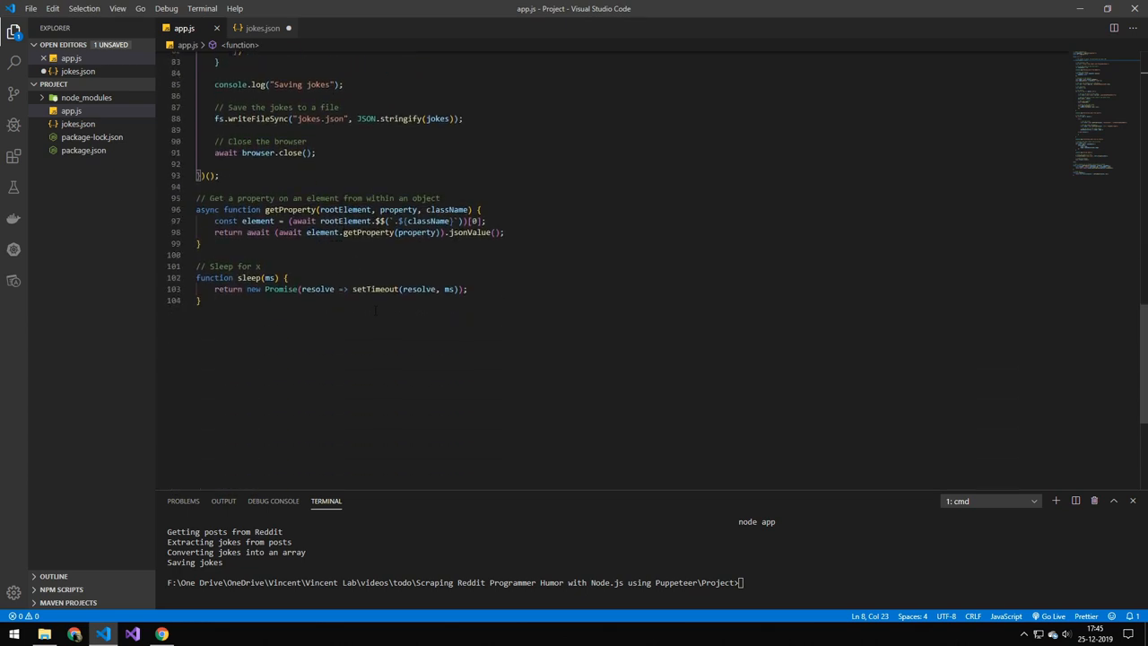
pyautogui.moveTo(374, 289)
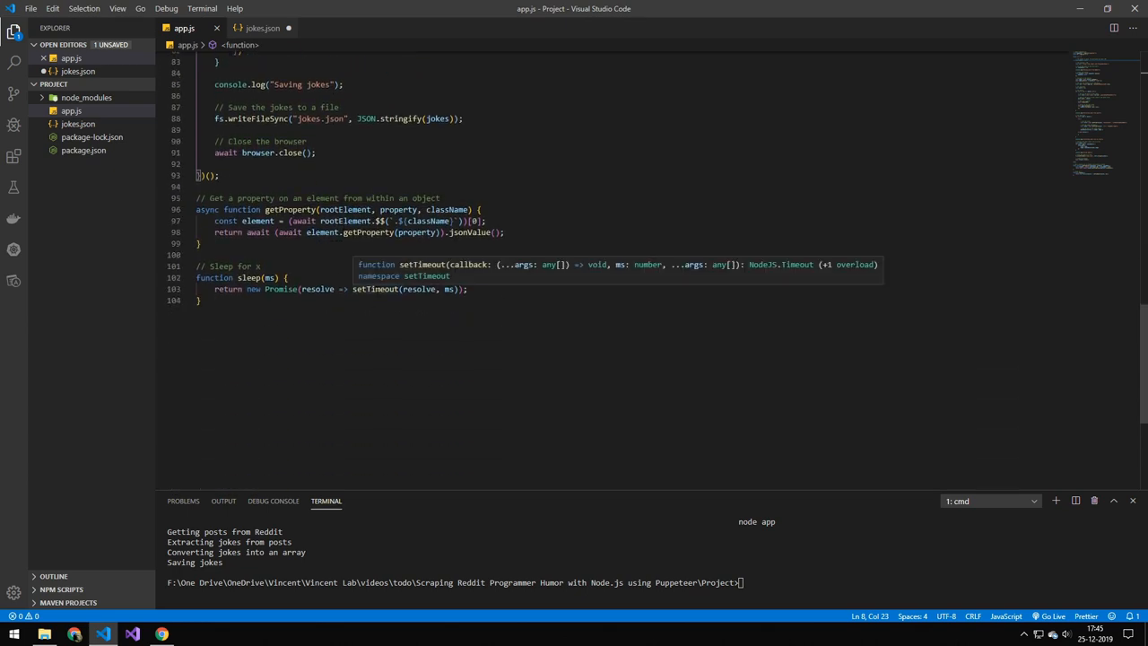
pyautogui.moveTo(354, 277)
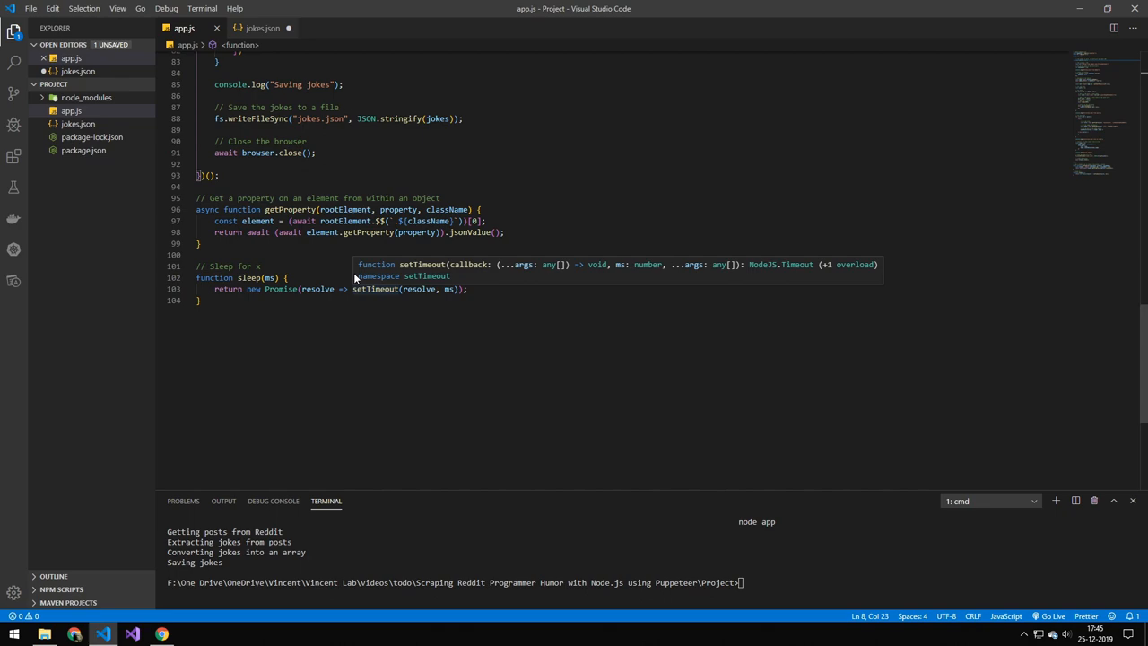